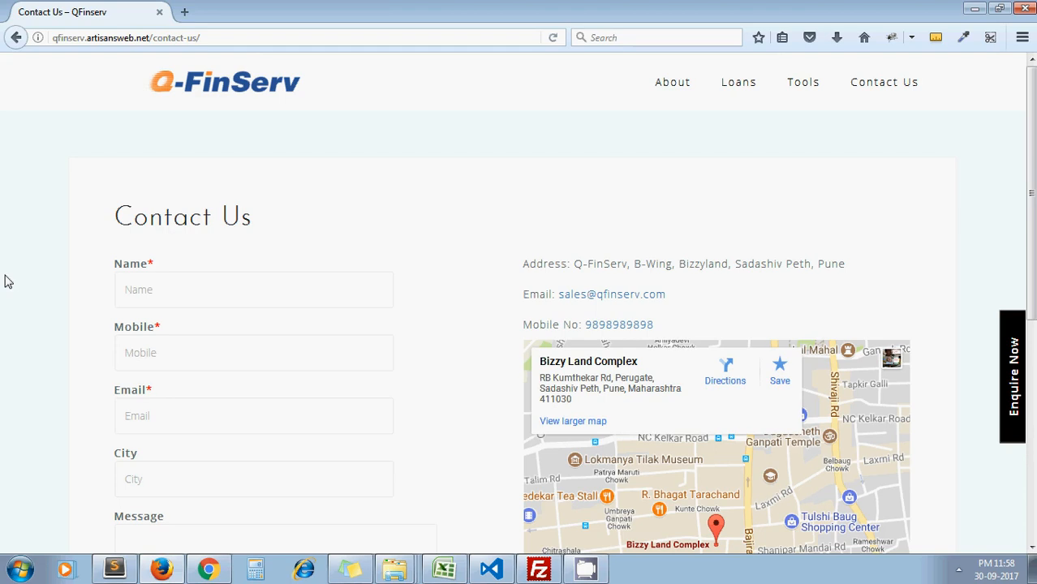
Bring footer.php forward and select the whole wpcf7mailsent redirect script block at its end.
scroll(down, 3)
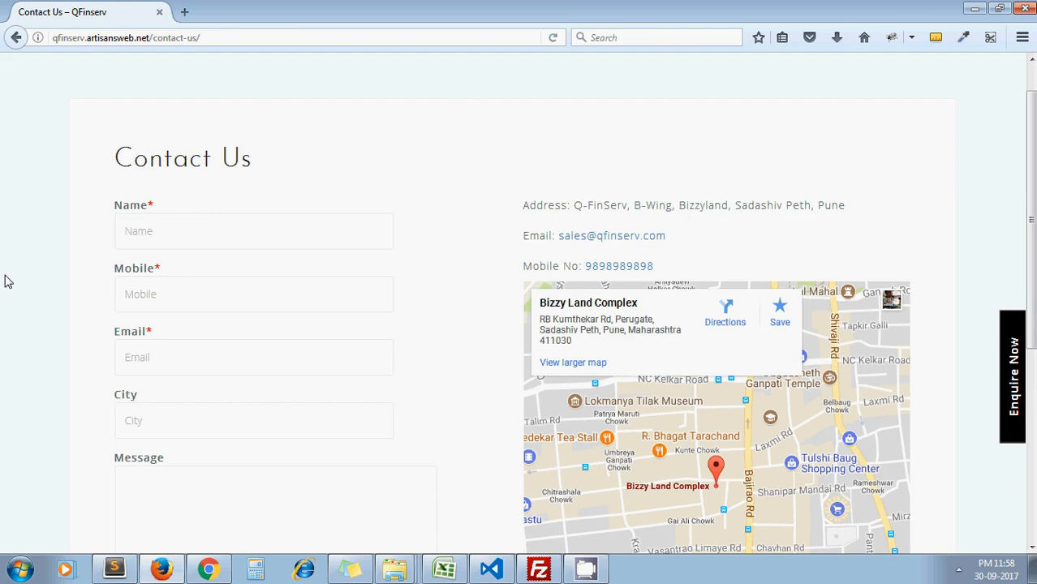
scroll(down, 3)
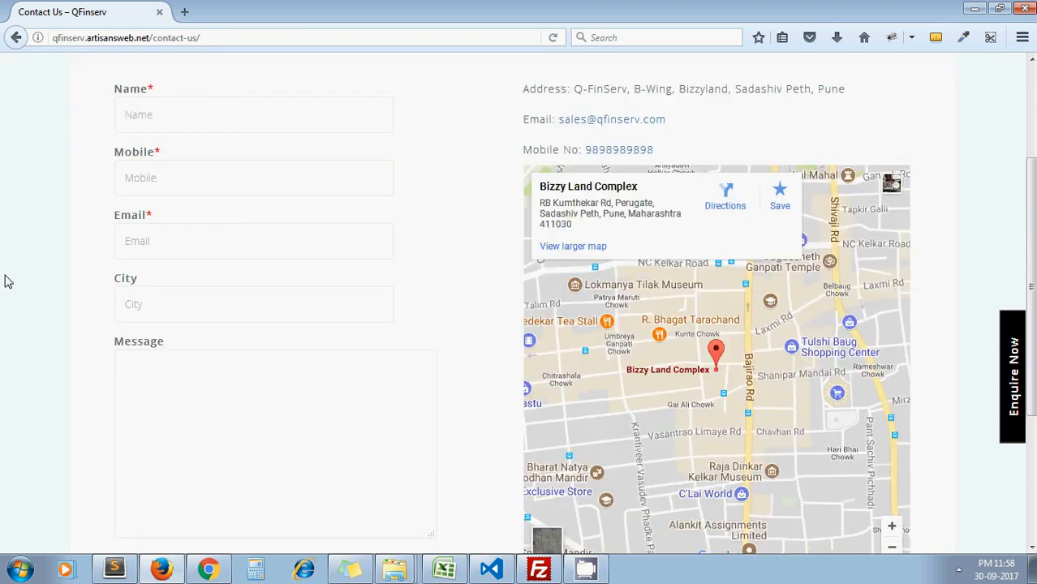
scroll(down, 3)
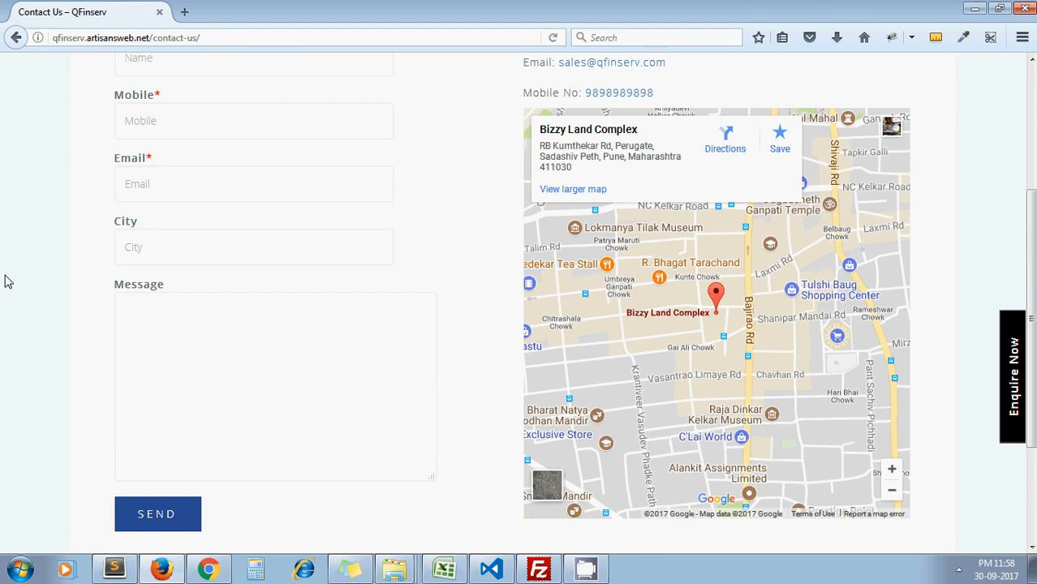
scroll(up, 3)
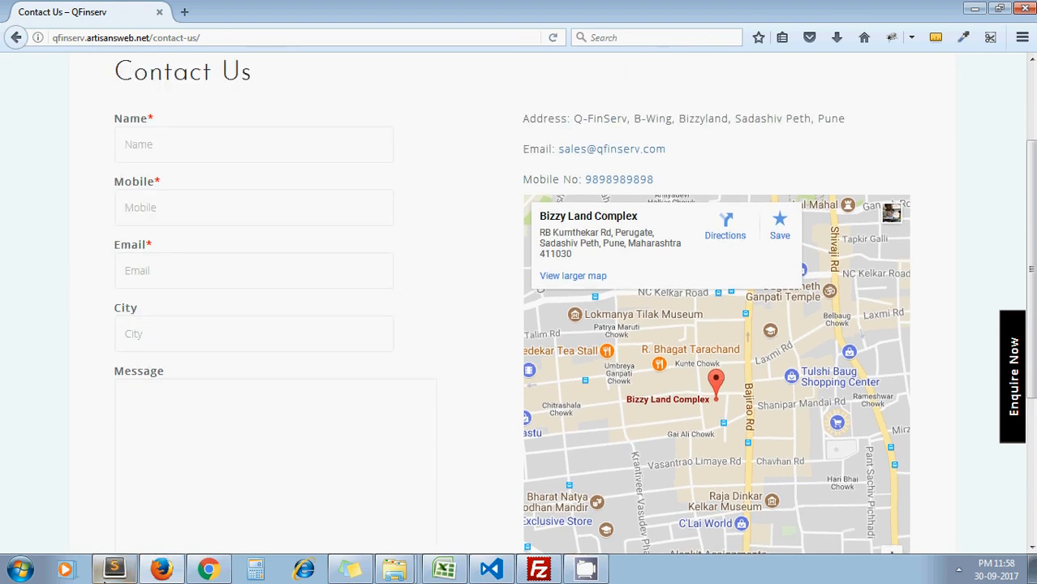
mouse_move(114, 568)
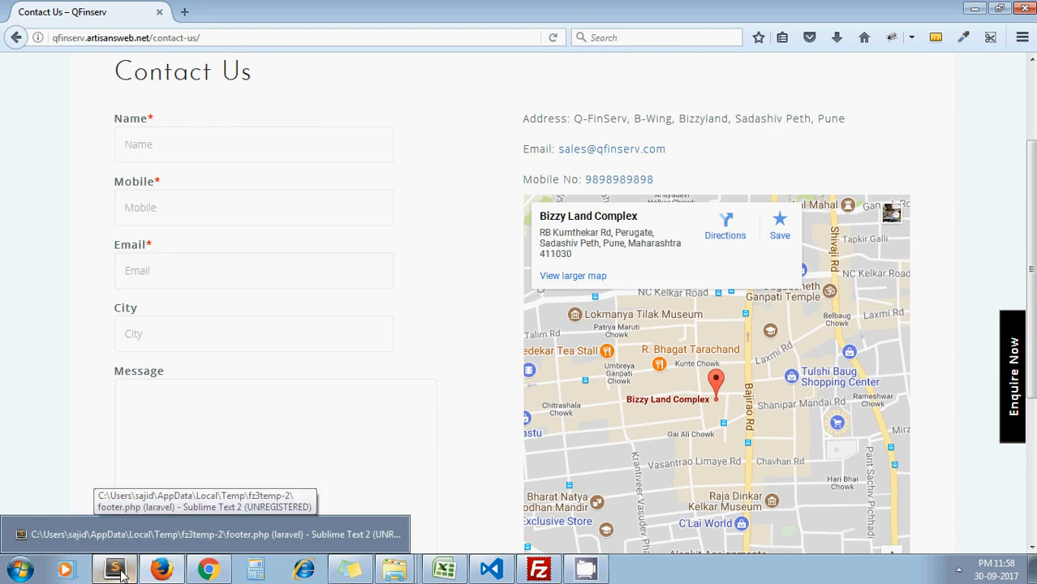
click(113, 568)
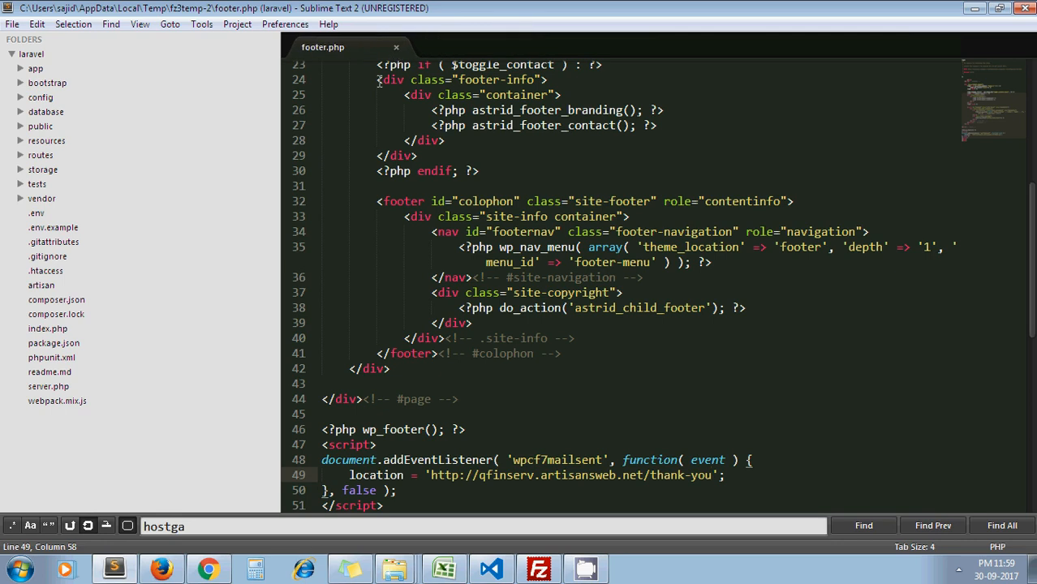
click(389, 507)
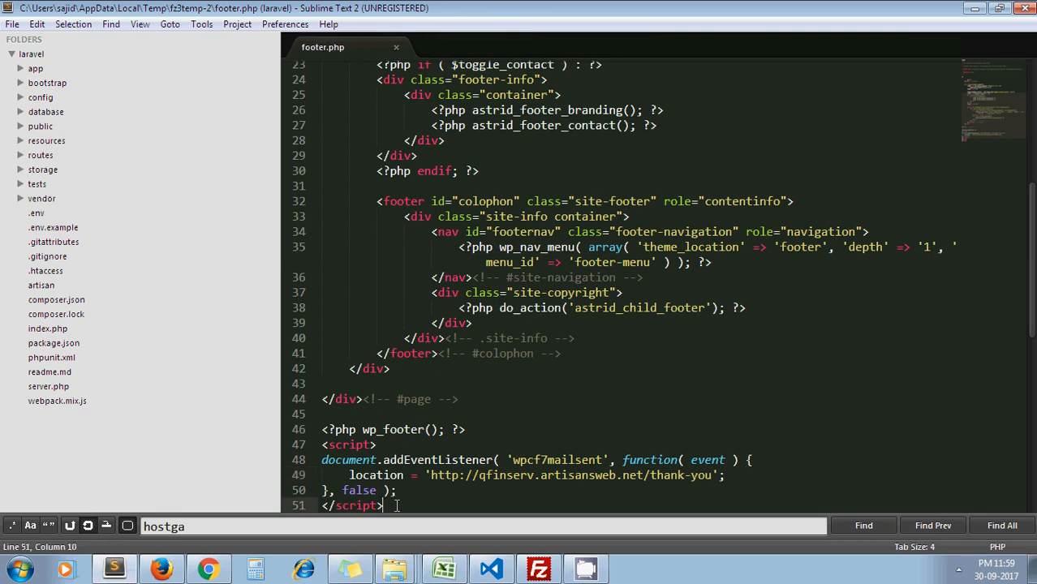
scroll(down, 3)
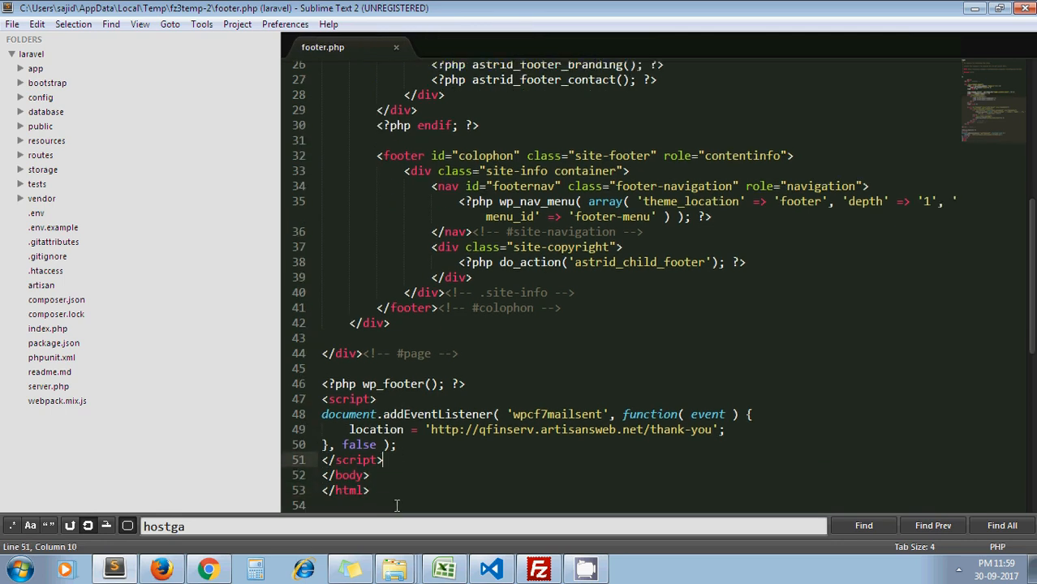
drag(322, 399, 383, 461)
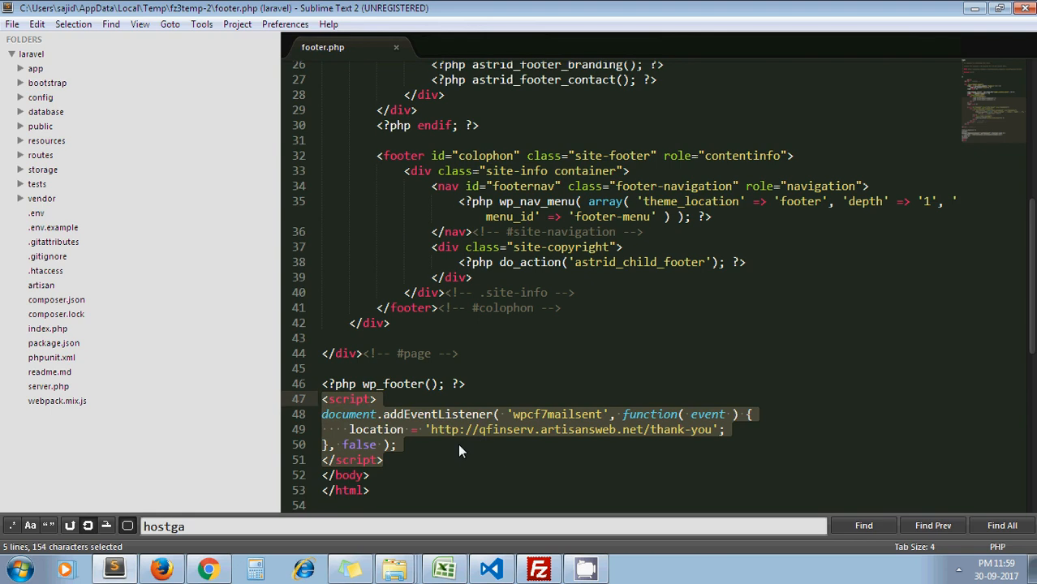
mouse_move(430, 428)
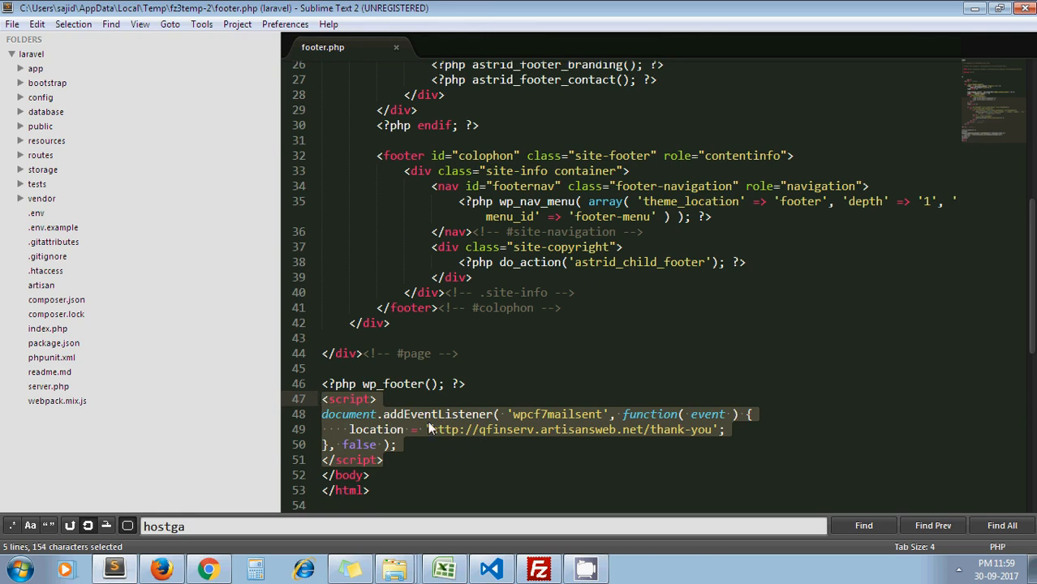
Highlight the wpcf7mailsent event name and the thank-you page URL, then switch to the contact form in Firefox.
click(383, 461)
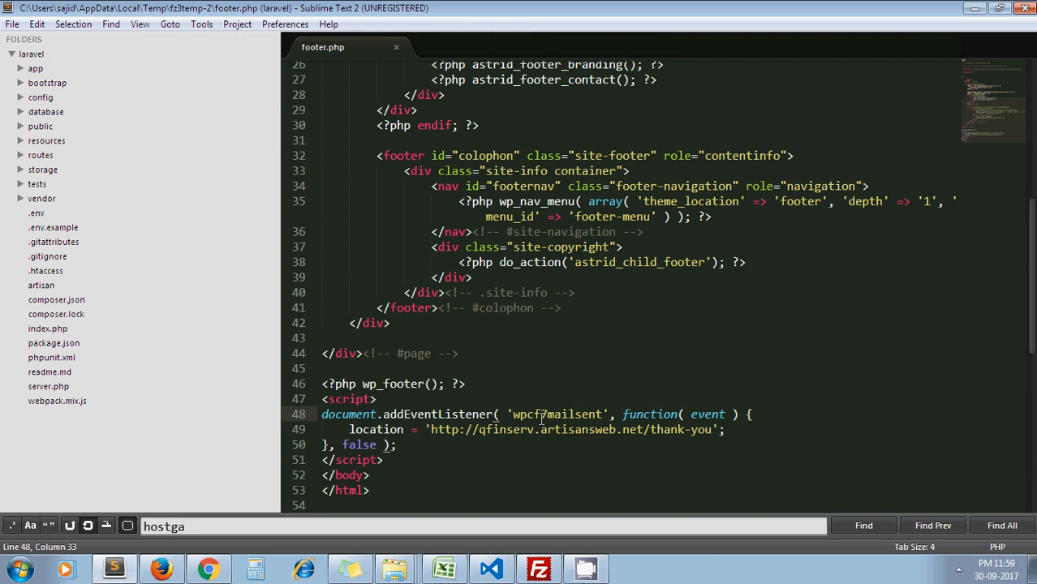
mouse_move(646, 419)
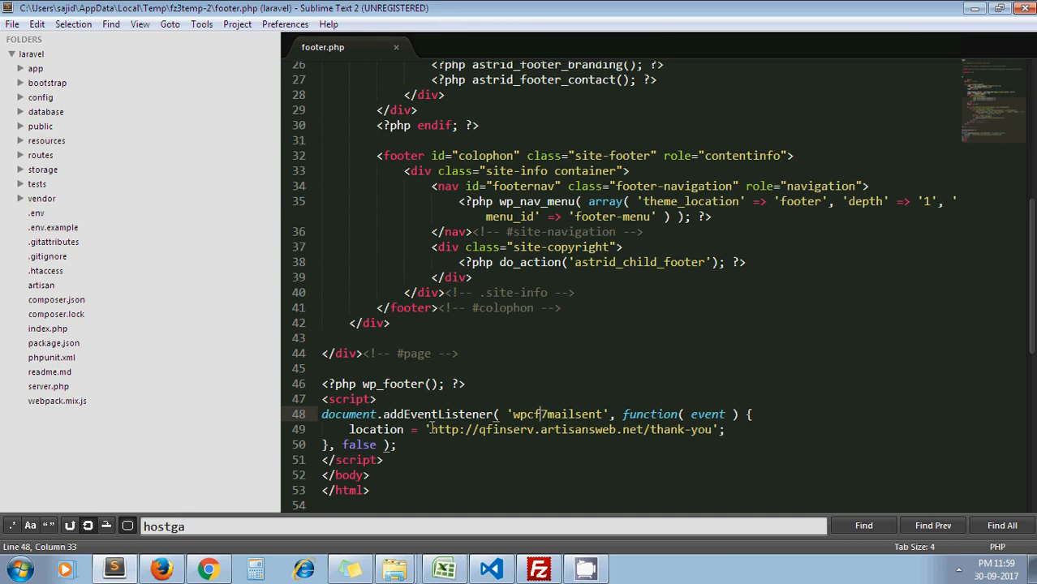
drag(432, 428, 724, 429)
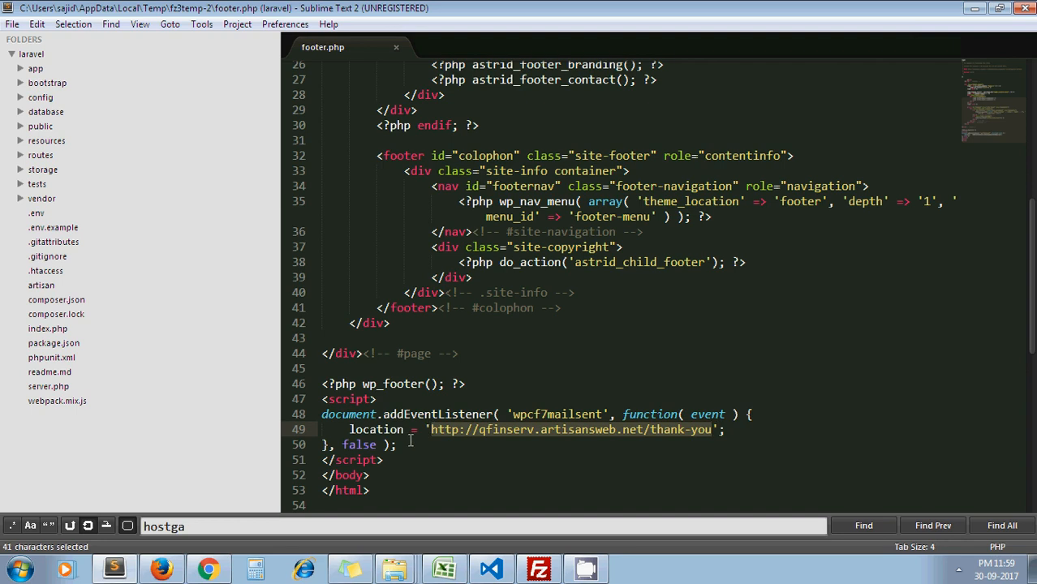
click(161, 568)
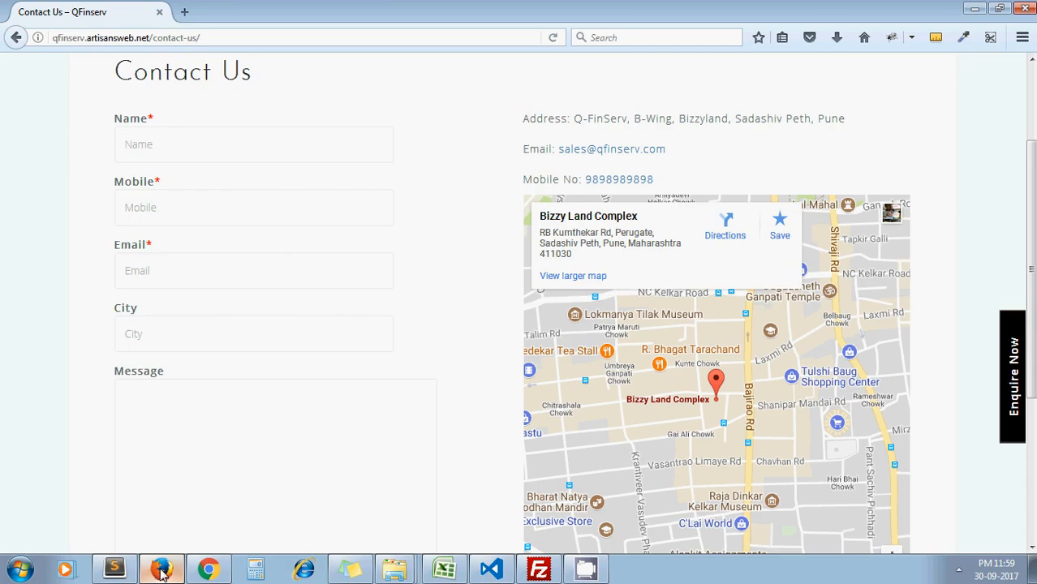
Submit the contact form with name 'sajid', mobile '9', email 's' and message 'test me'.
text(sajid)
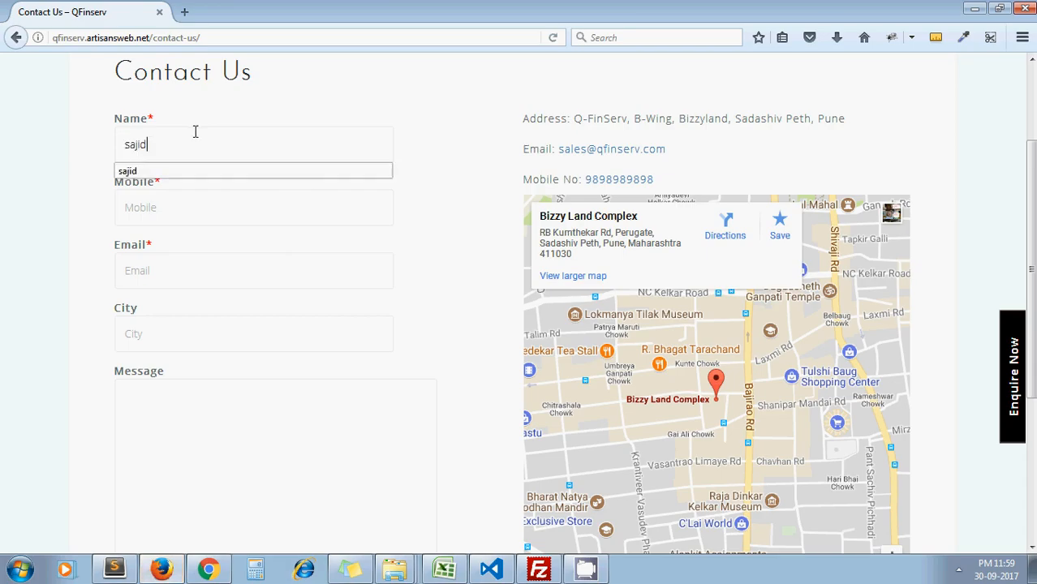
text(9)
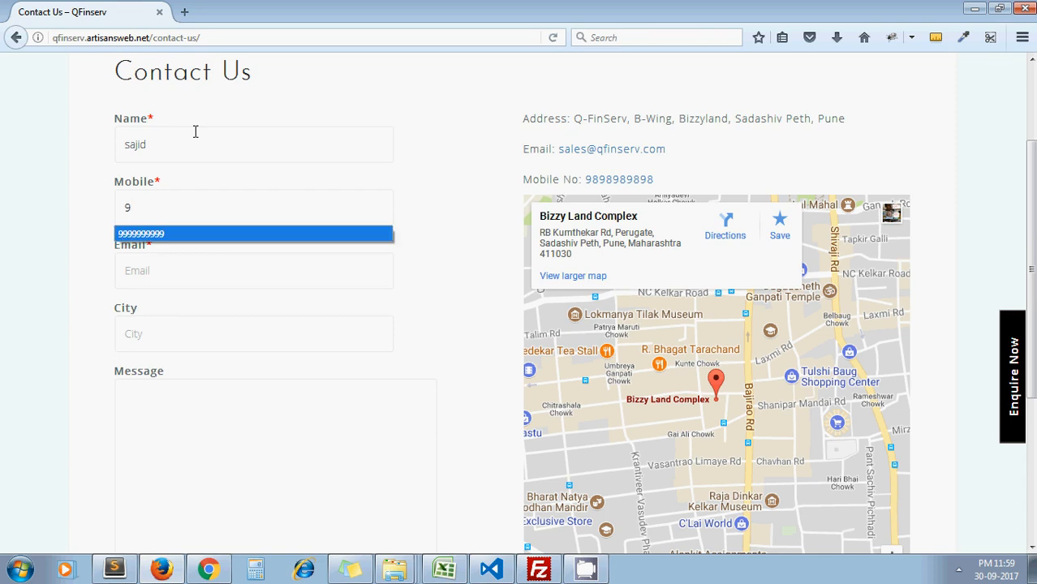
text(sajid@test.com)
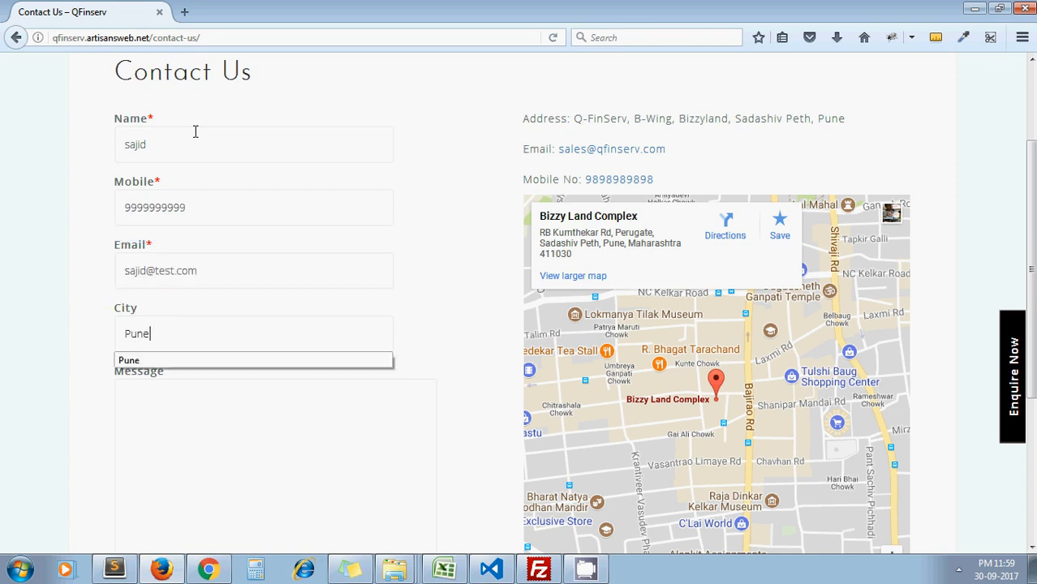
text(test message)
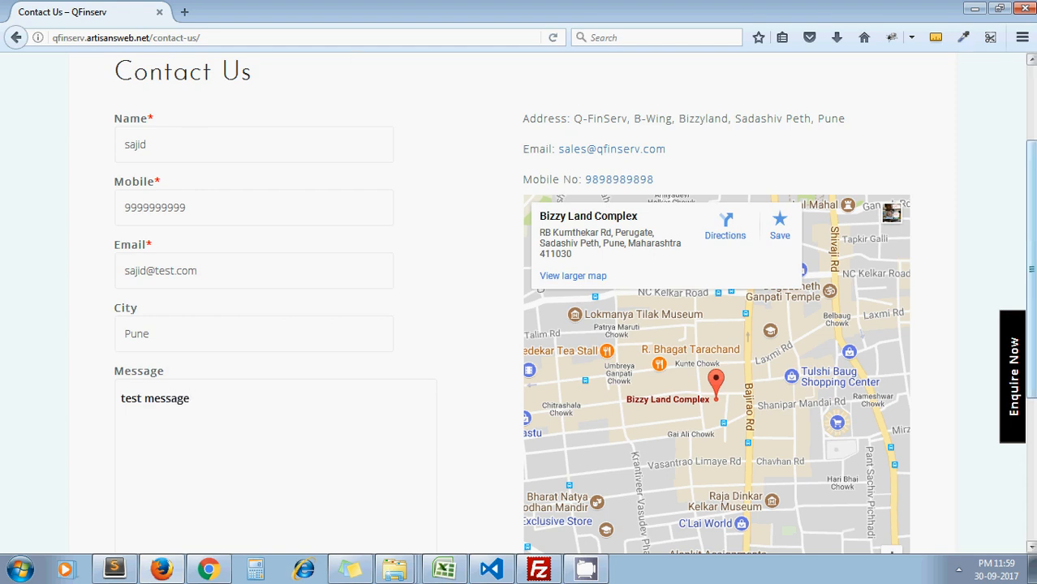
scroll(down, 3)
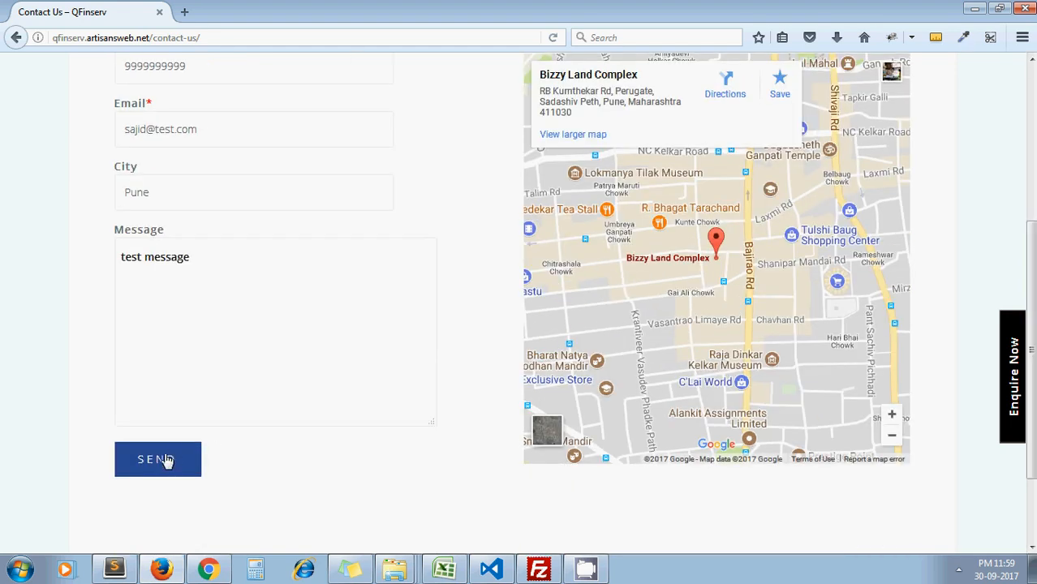
click(156, 459)
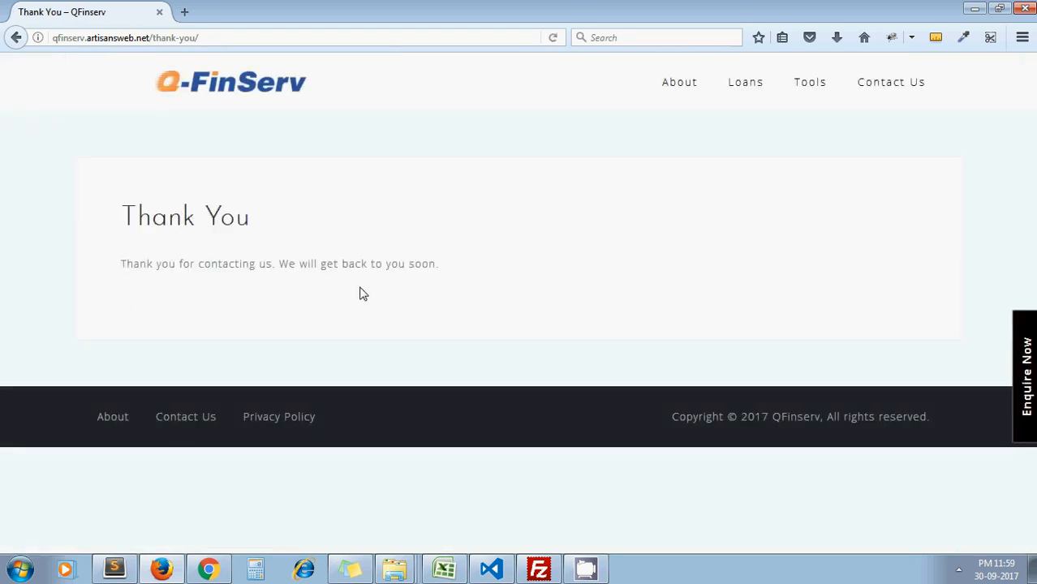
mouse_move(162, 532)
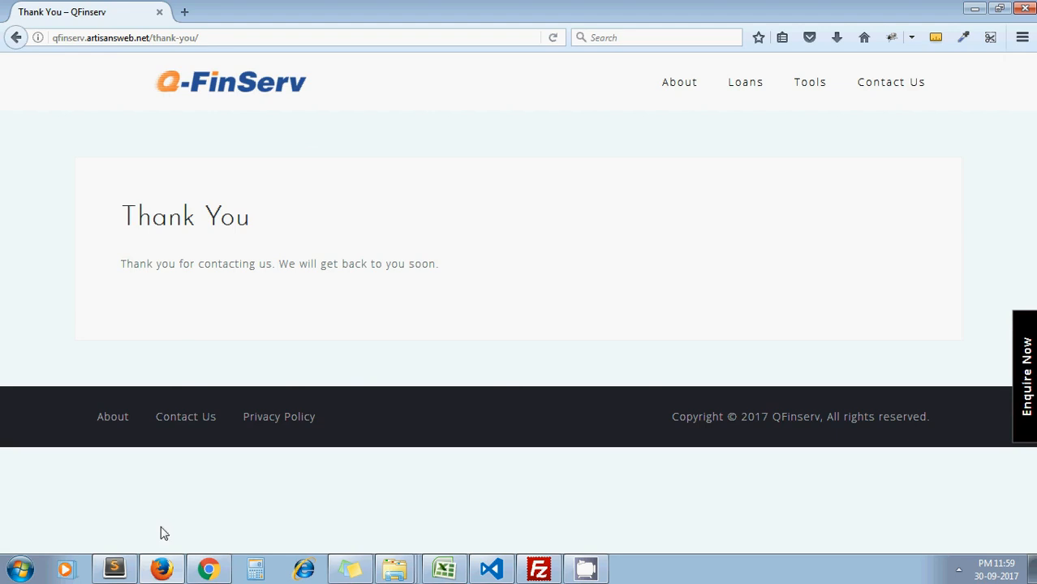
After the Thank You page appears, switch back to footer.php and place the cursor near its closing tags.
click(114, 568)
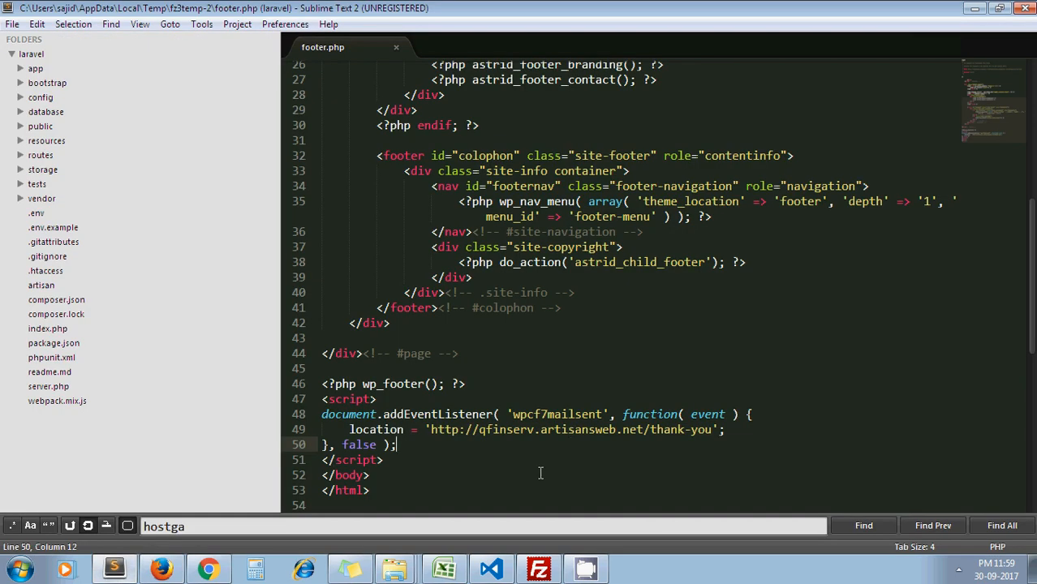
click(368, 474)
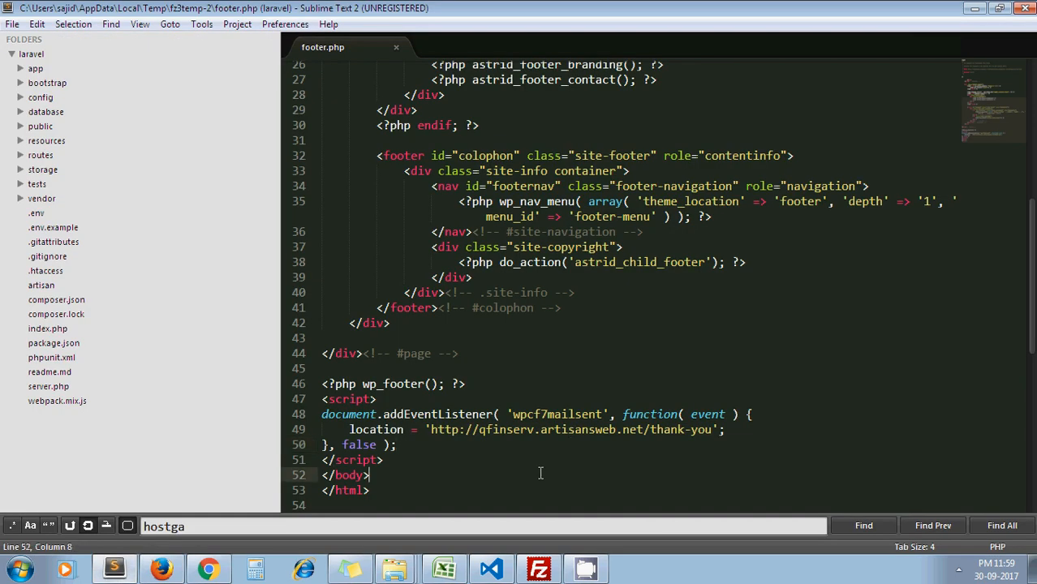